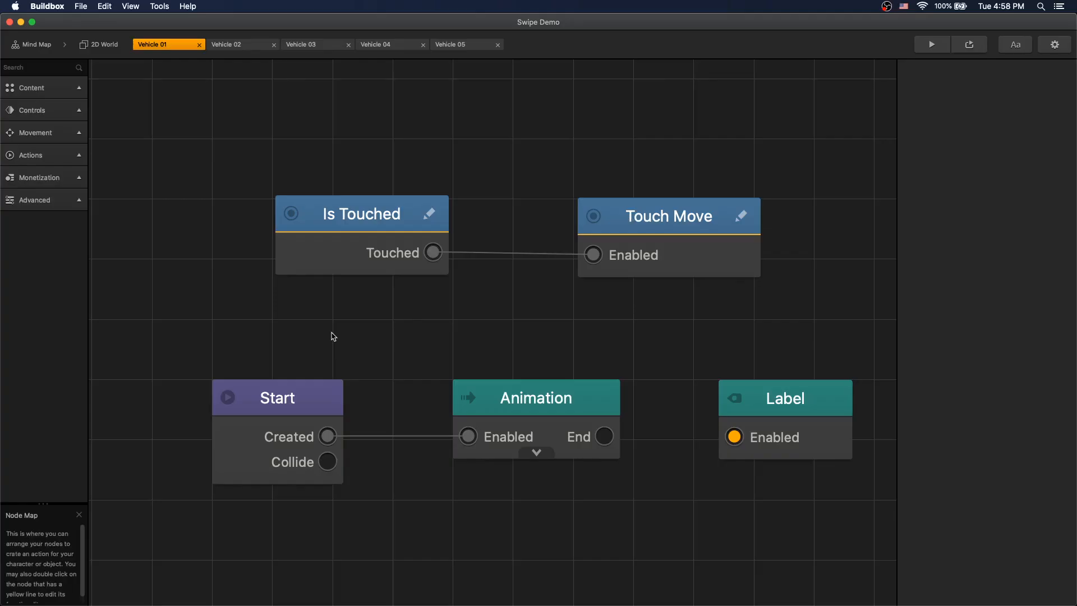
# - Review Vehicle 01's Start, Is Touched and Touch Move nodes, then switch to Vehicle 02
pyautogui.click(277, 398)
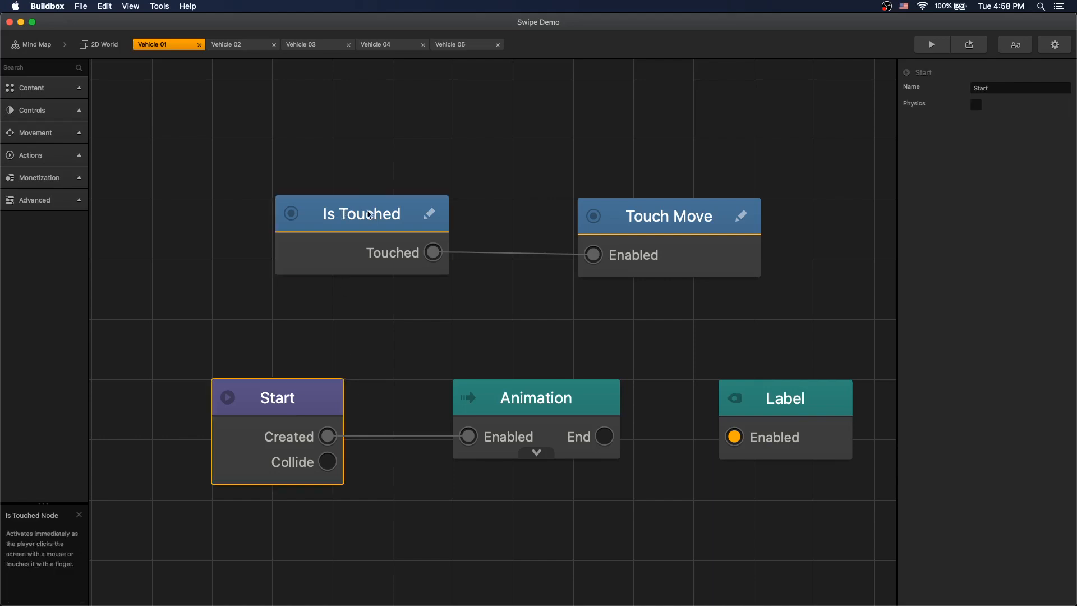
pyautogui.click(361, 213)
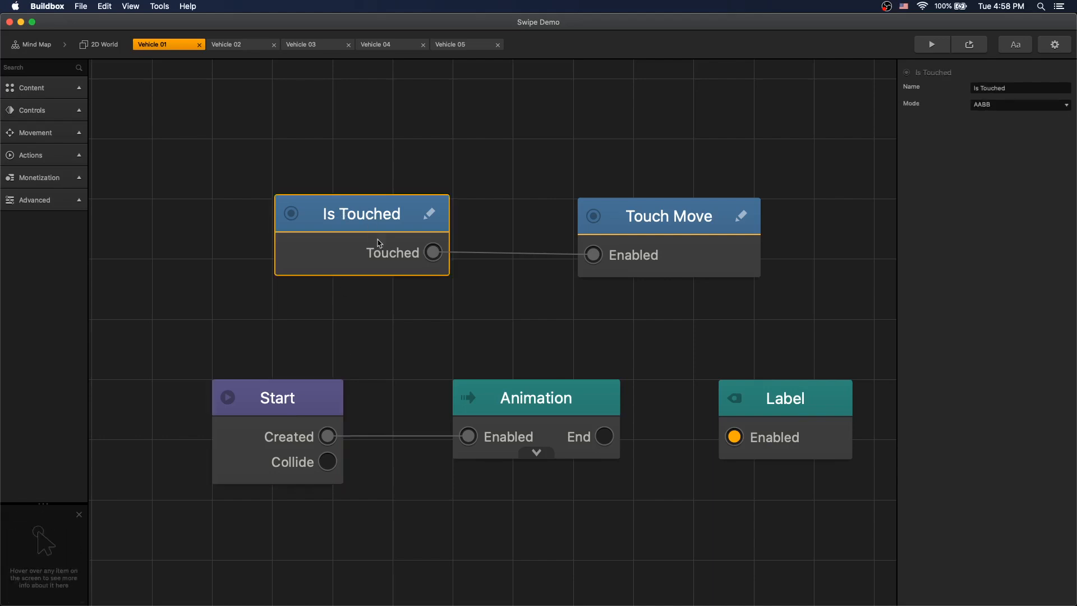
pyautogui.moveTo(406, 259)
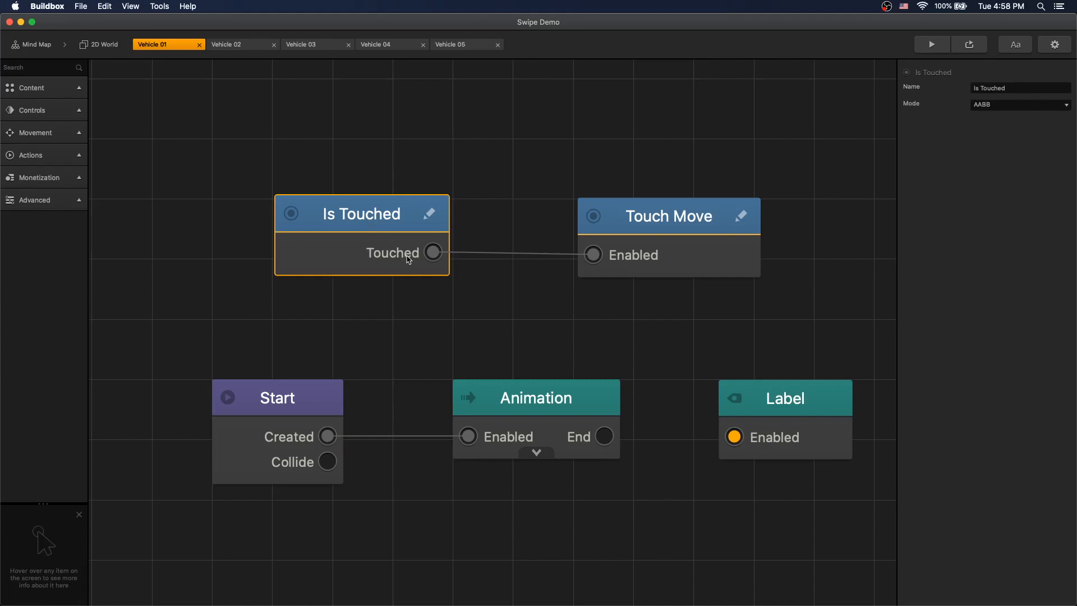
pyautogui.moveTo(646, 226)
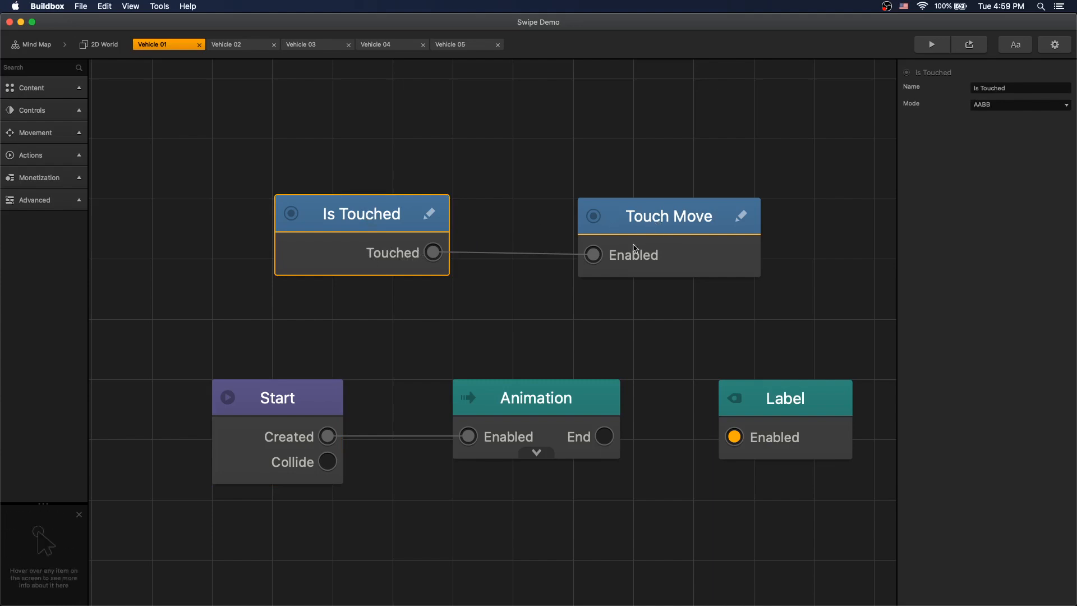
pyautogui.click(668, 215)
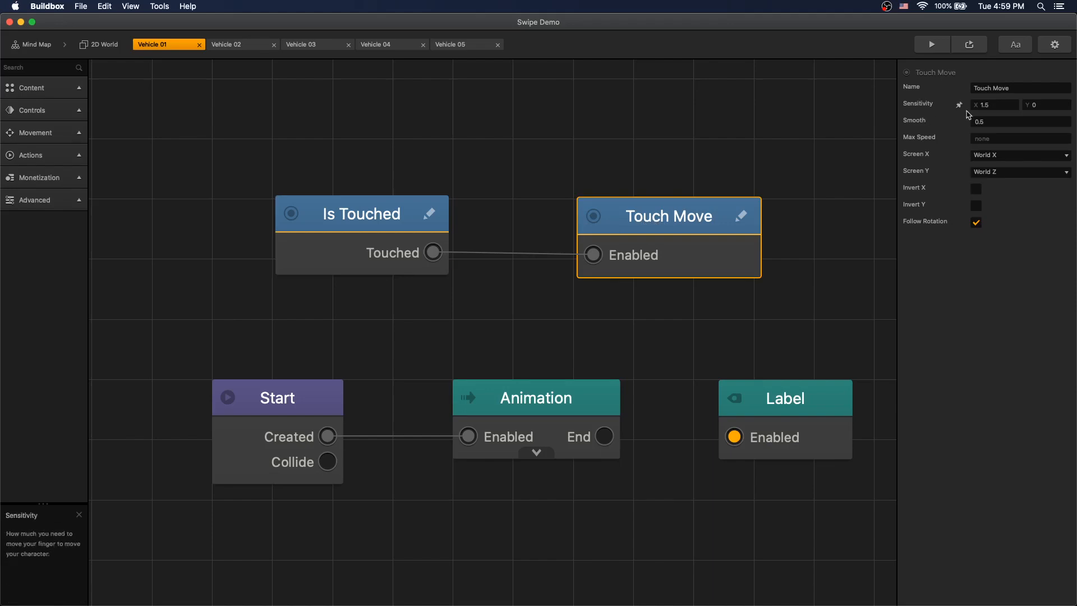
pyautogui.click(992, 104)
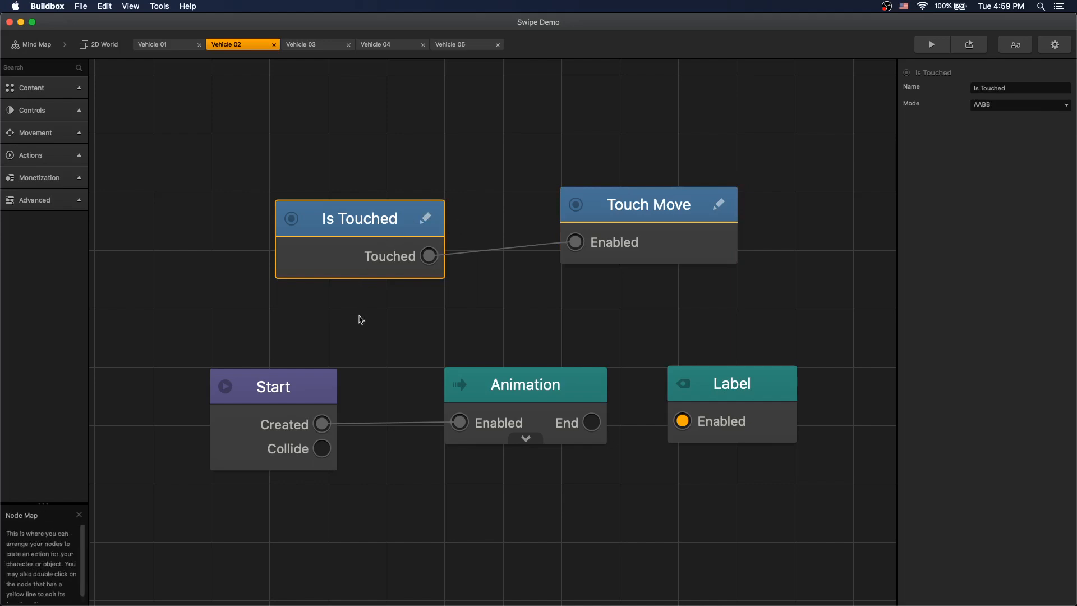
# - Check Vehicle 02's Start physics and Touch Move (sensitivity 0.1, smoothing 0.9), then open Vehicle 03
pyautogui.click(272, 386)
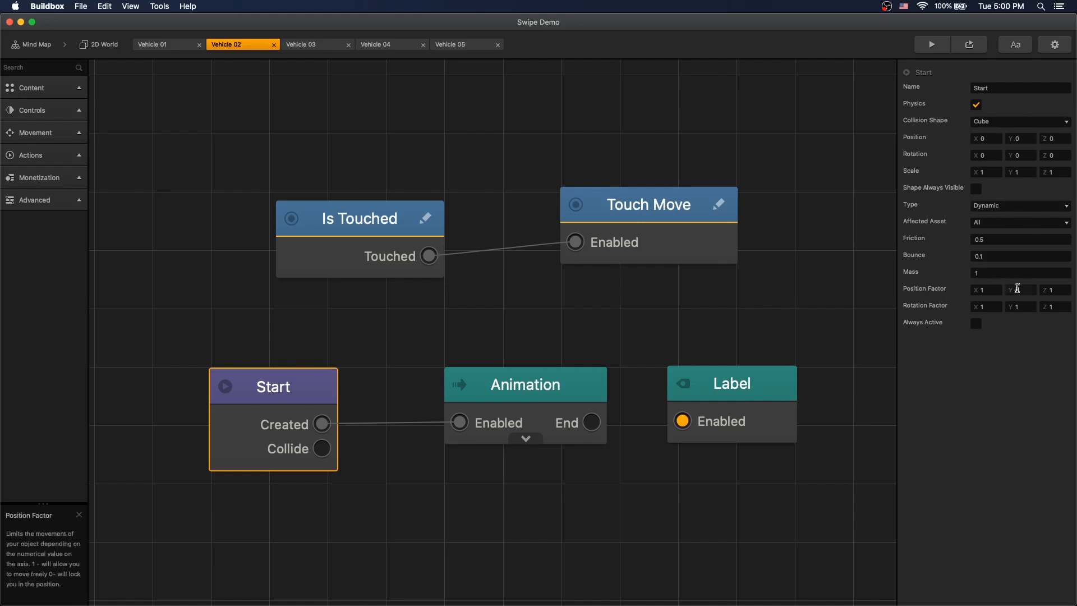
pyautogui.click(646, 204)
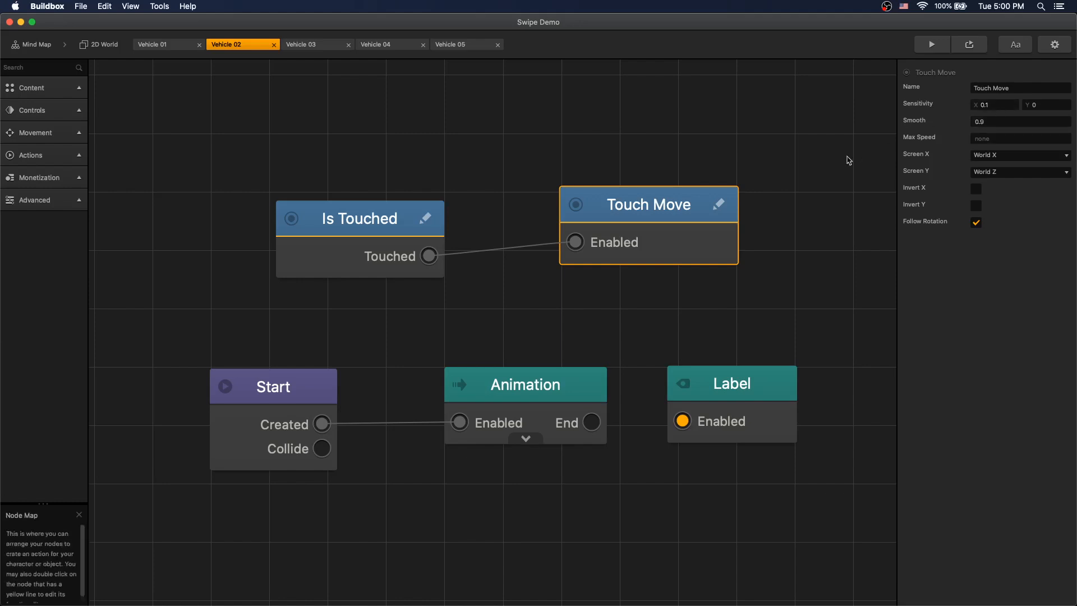
pyautogui.moveTo(831, 171)
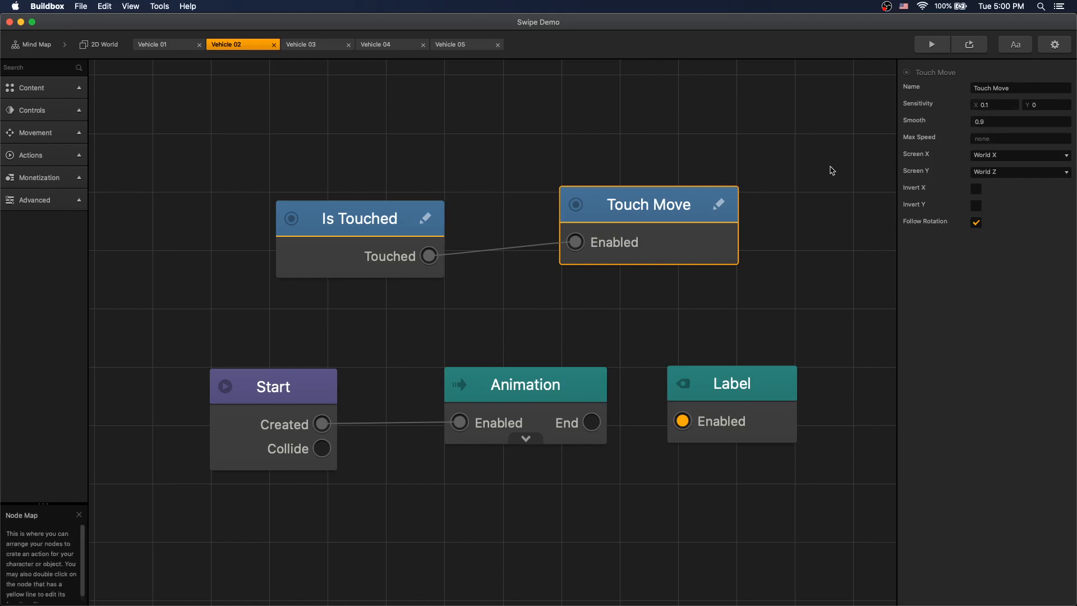
pyautogui.click(930, 44)
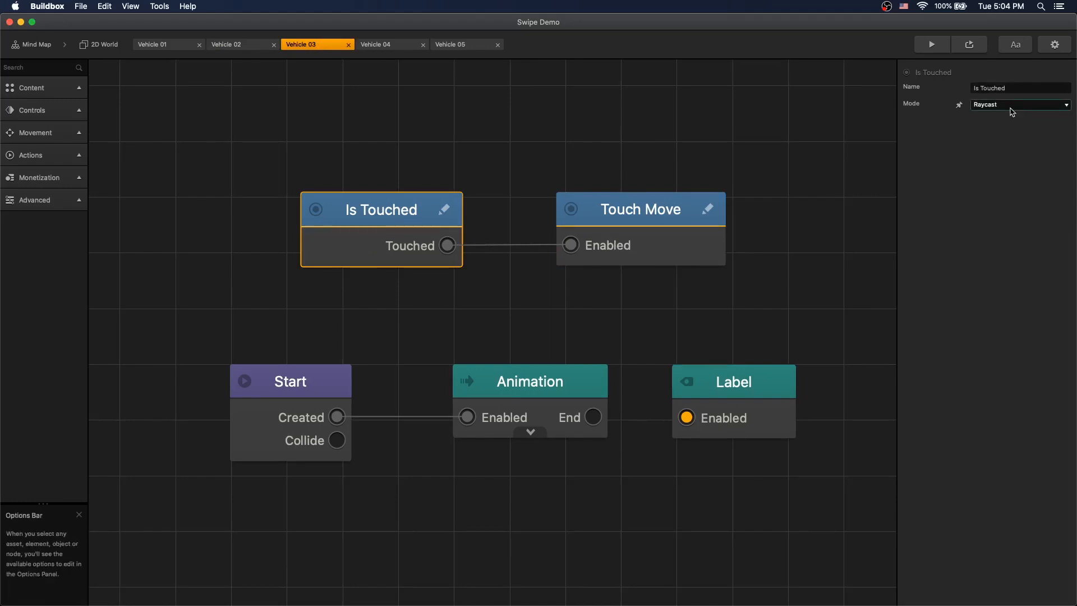
# - Set Vehicle 03's Is Touched mode to Raycast and go back to the 2D World scene
pyautogui.click(1019, 104)
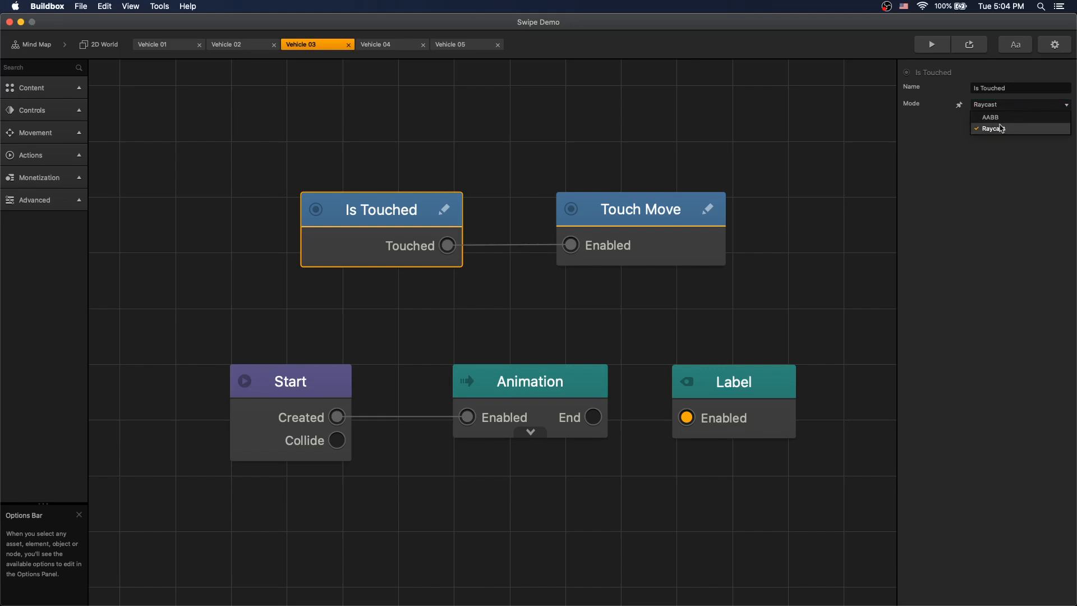
pyautogui.click(291, 382)
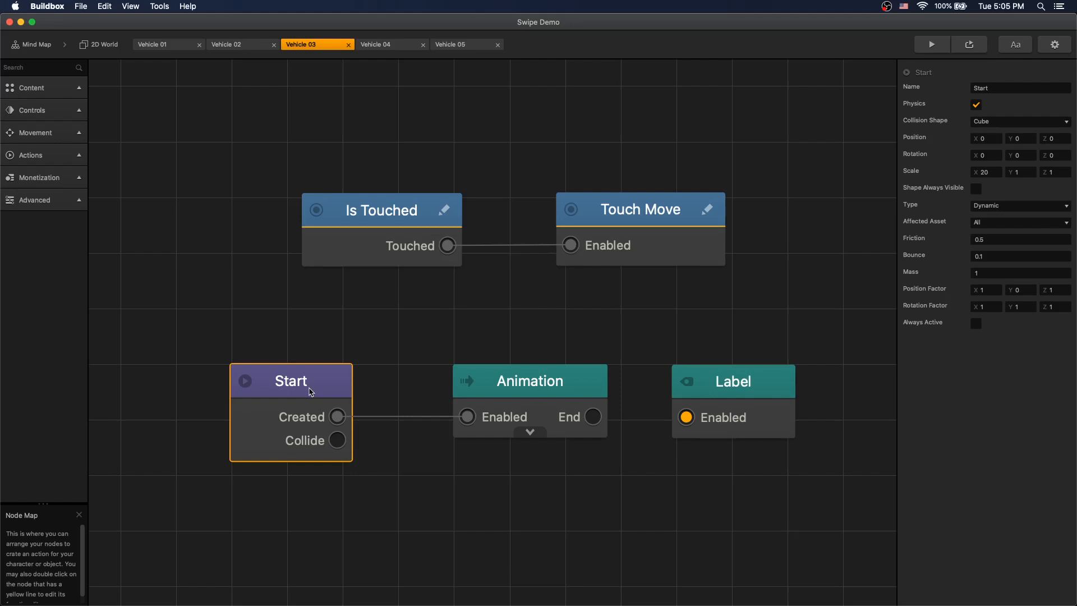
pyautogui.moveTo(296, 390)
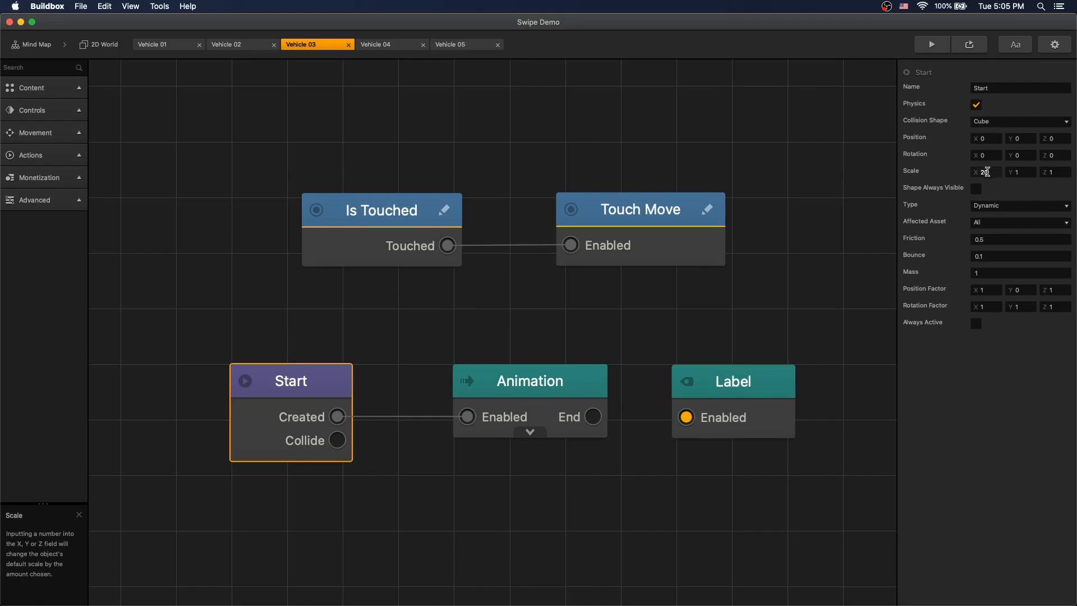
pyautogui.click(101, 43)
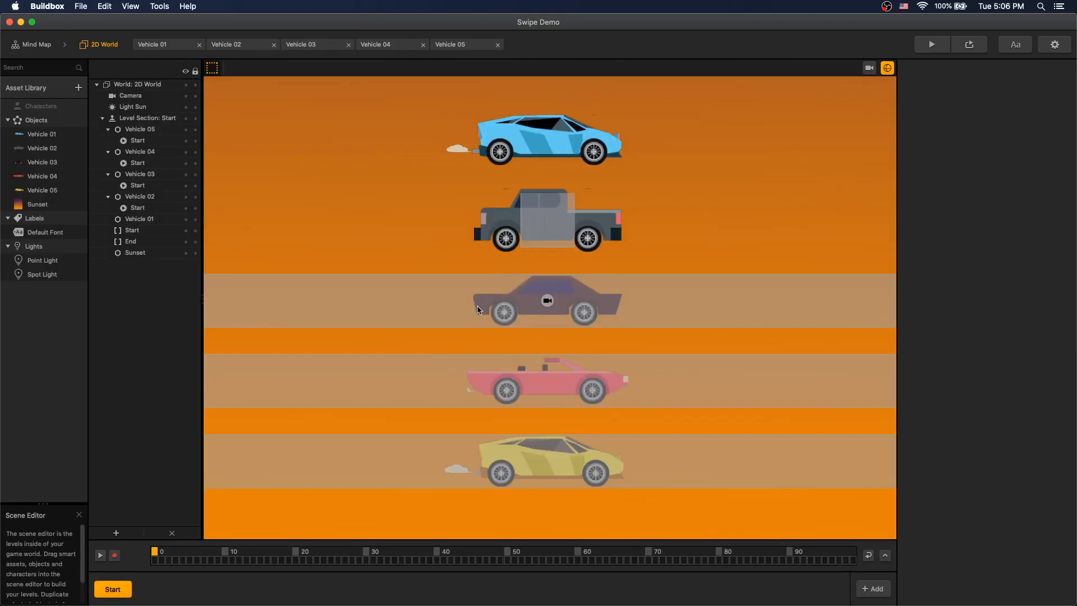
# - Launch the game preview to test the five numbered cars
pyautogui.click(931, 44)
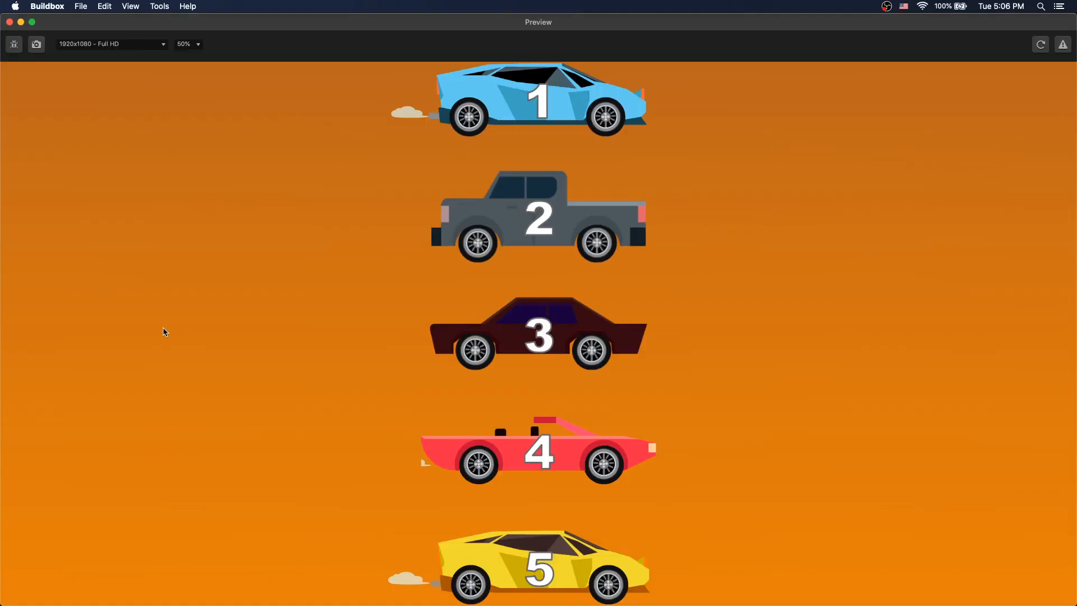
pyautogui.moveTo(275, 330)
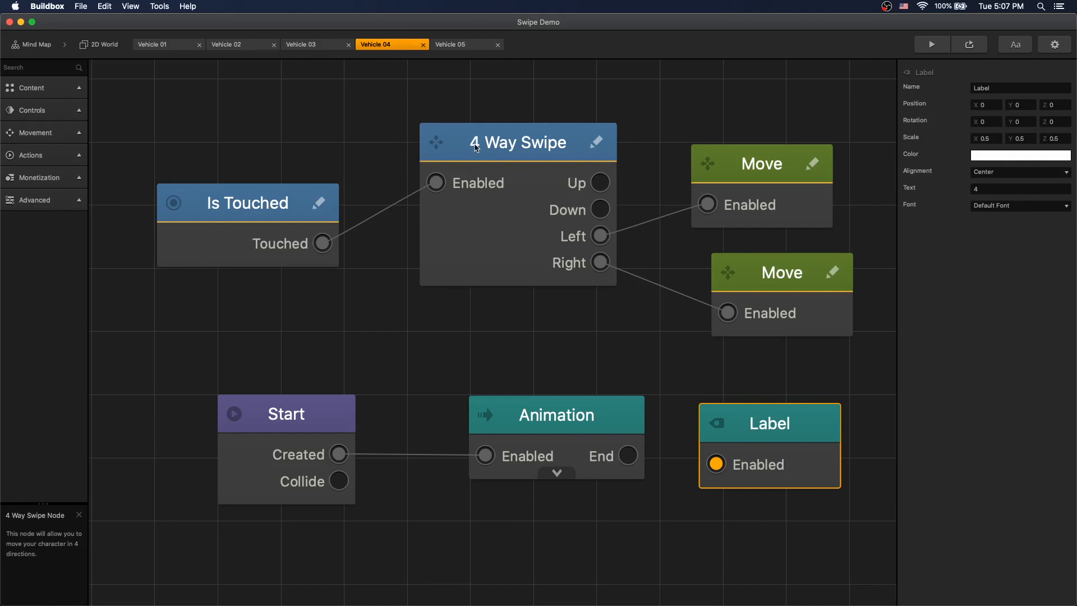
# - Inspect Vehicle 04's 4 Way Swipe, Move nodes (-10, 10) and Is Touched, then open Vehicle 05
pyautogui.click(518, 142)
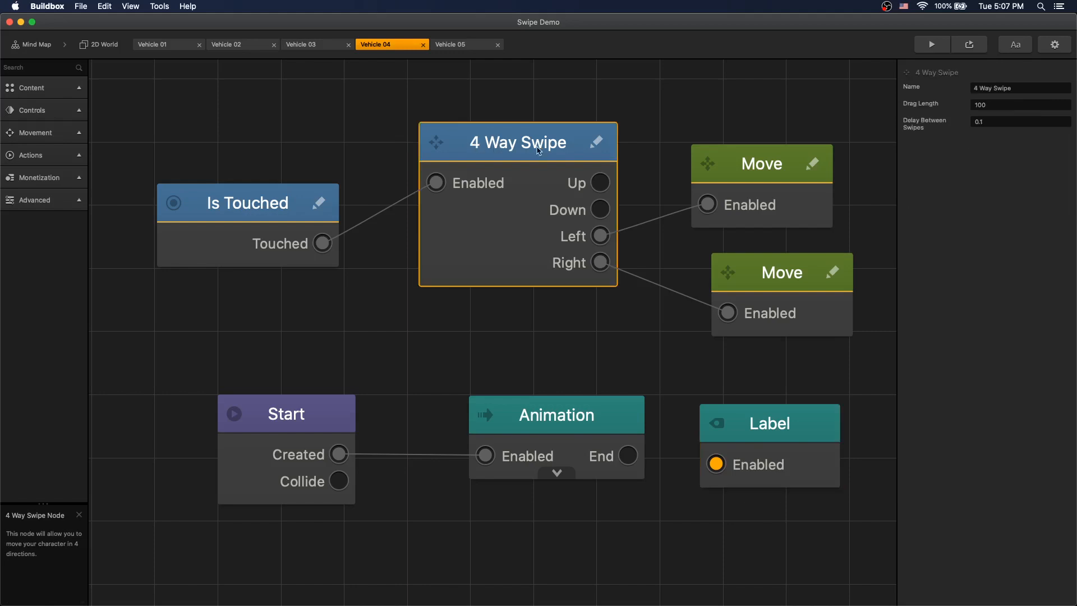
pyautogui.click(760, 163)
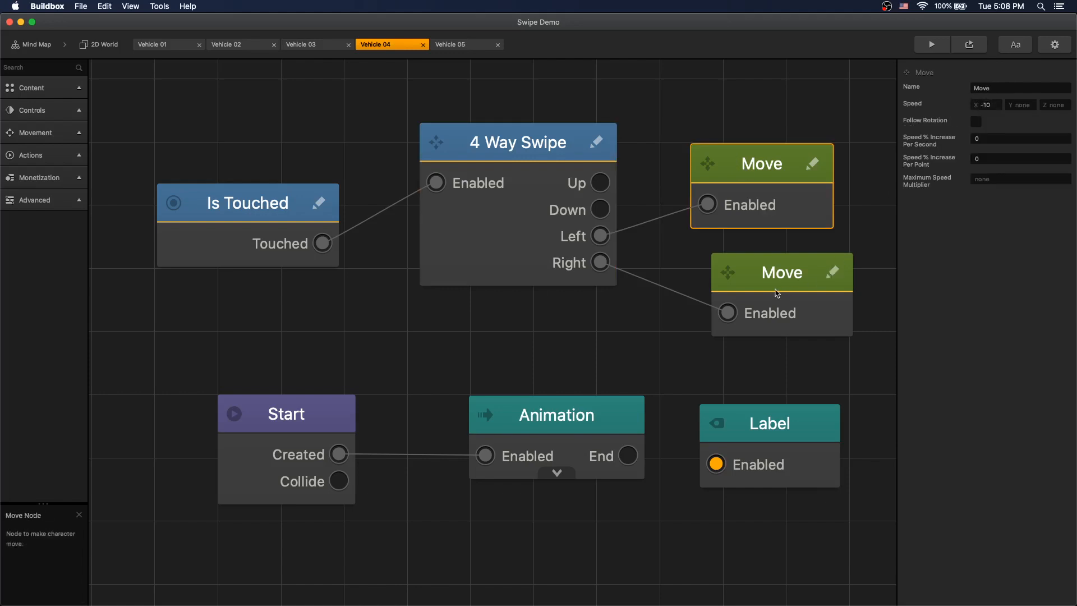
pyautogui.click(780, 272)
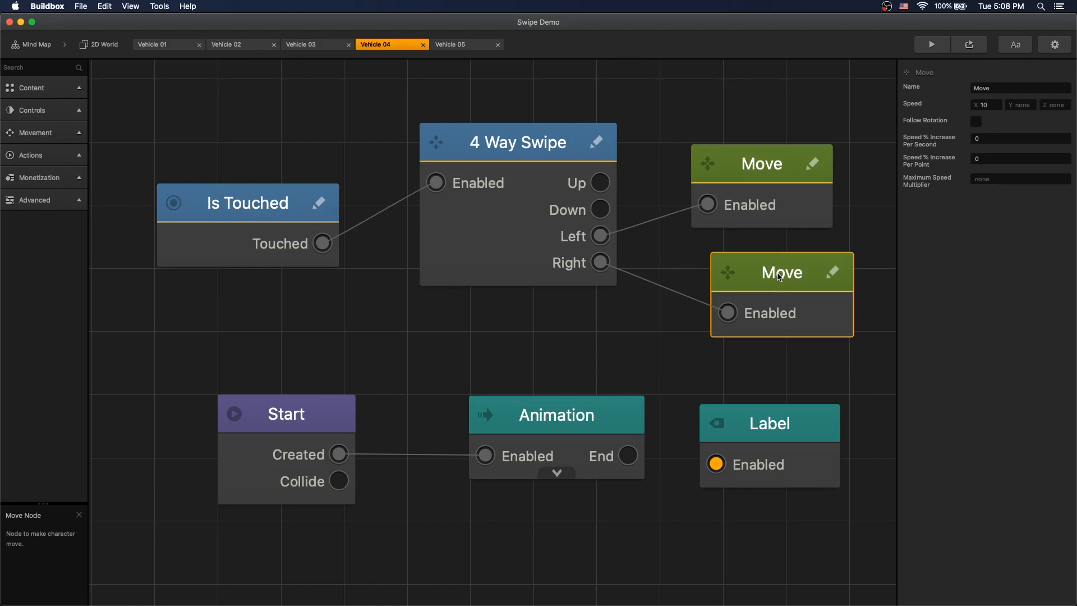
pyautogui.click(247, 203)
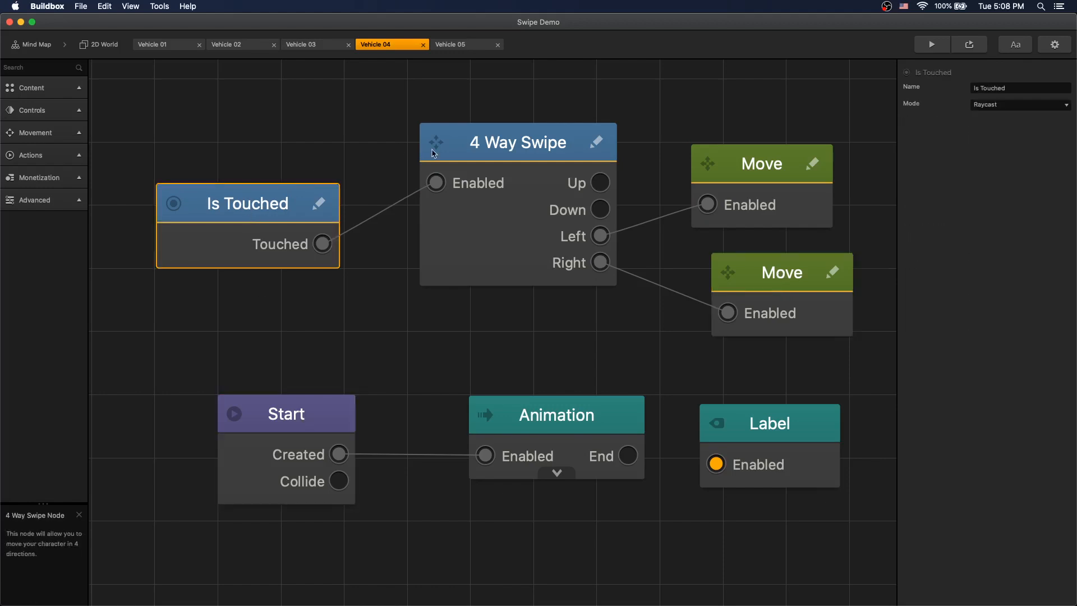
pyautogui.click(931, 43)
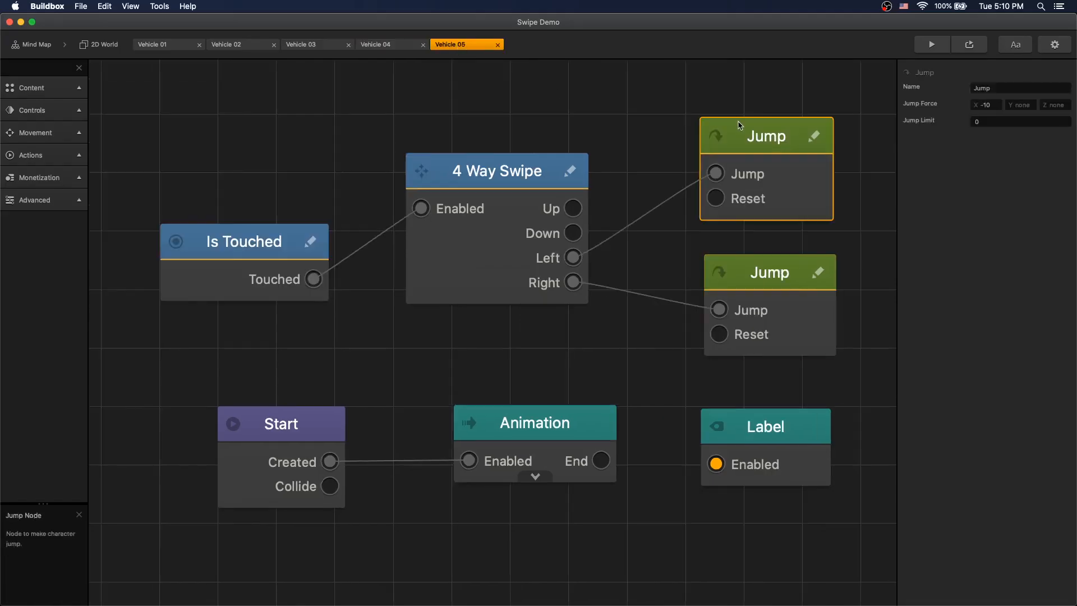
# - Check Vehicle 05's right-swipe Jump Force X of 10, then run the game preview
pyautogui.click(768, 272)
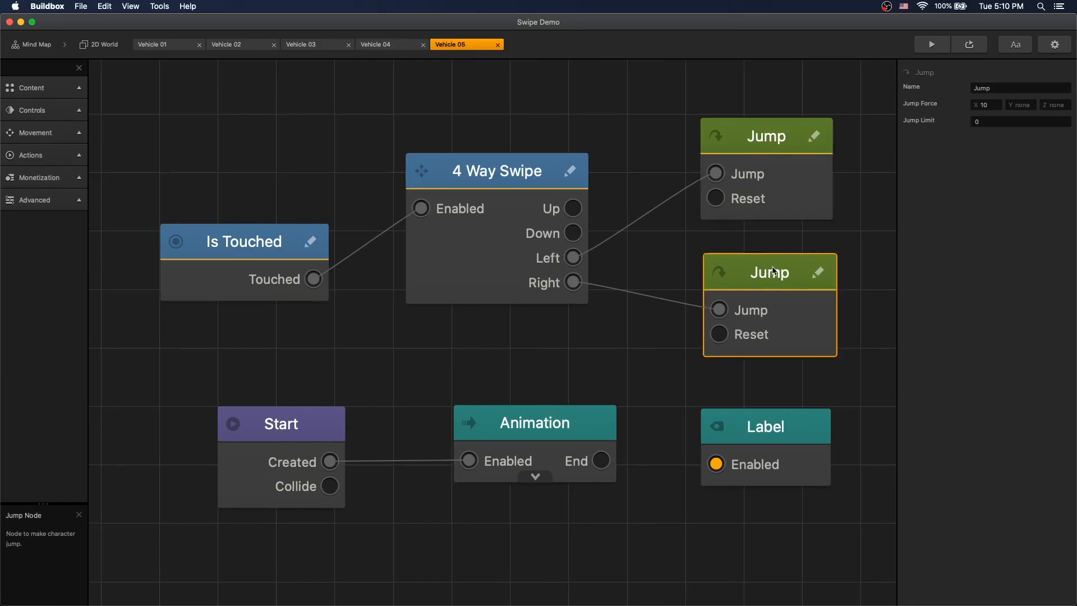
pyautogui.click(931, 44)
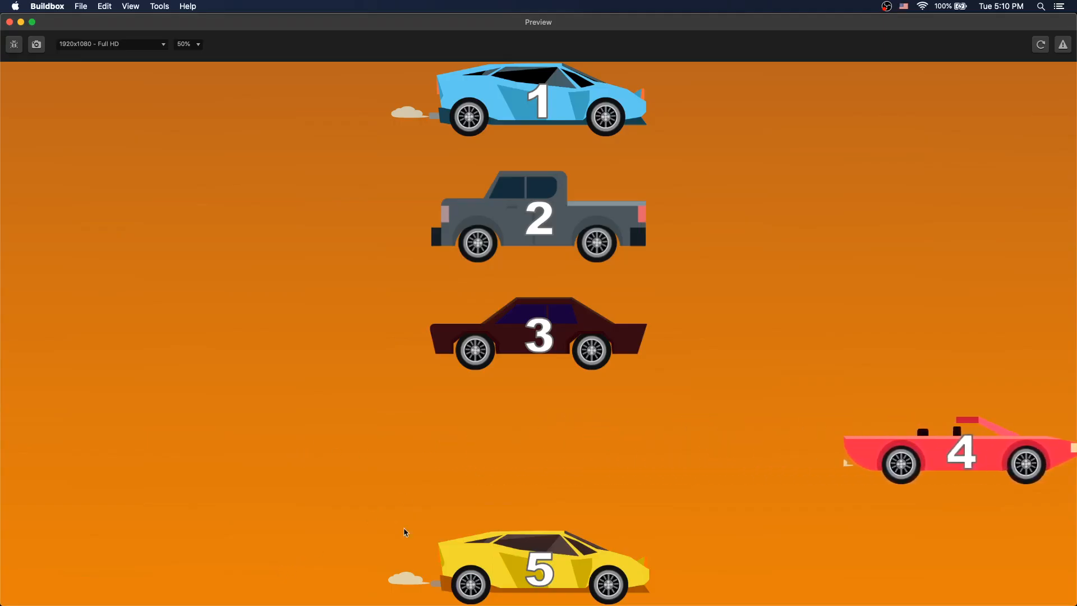